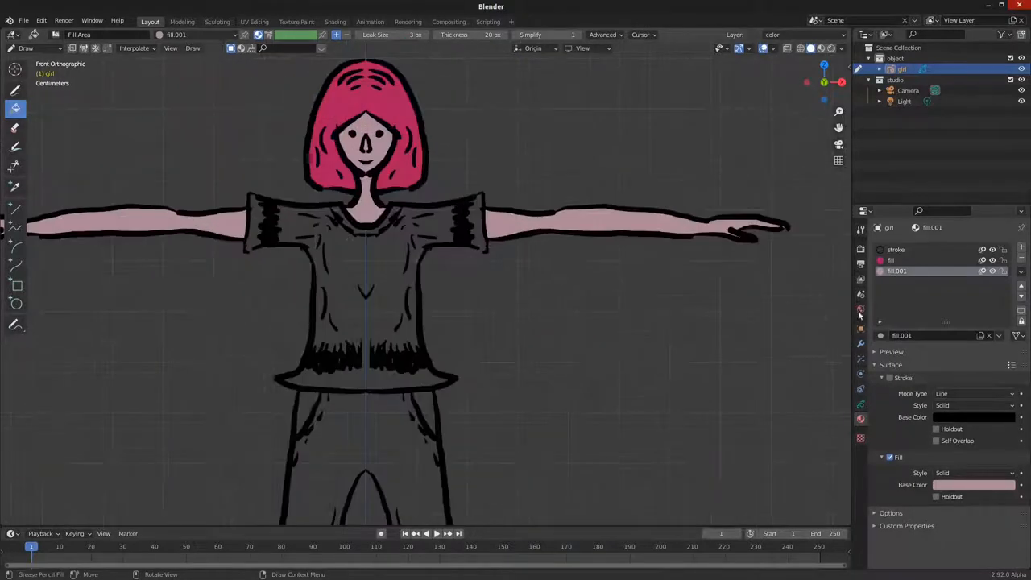
# Pick a new fill material to colour the shirt orange, trousers green, and the shoes.
pyautogui.click(366, 282)
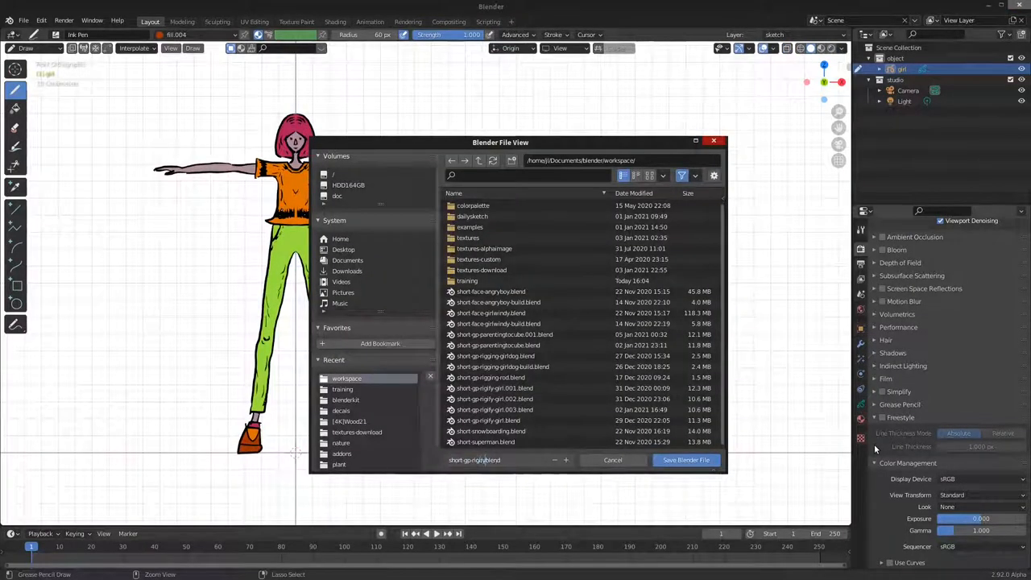
# Save the scene as short-gp-rigify.blend.
pyautogui.click(685, 460)
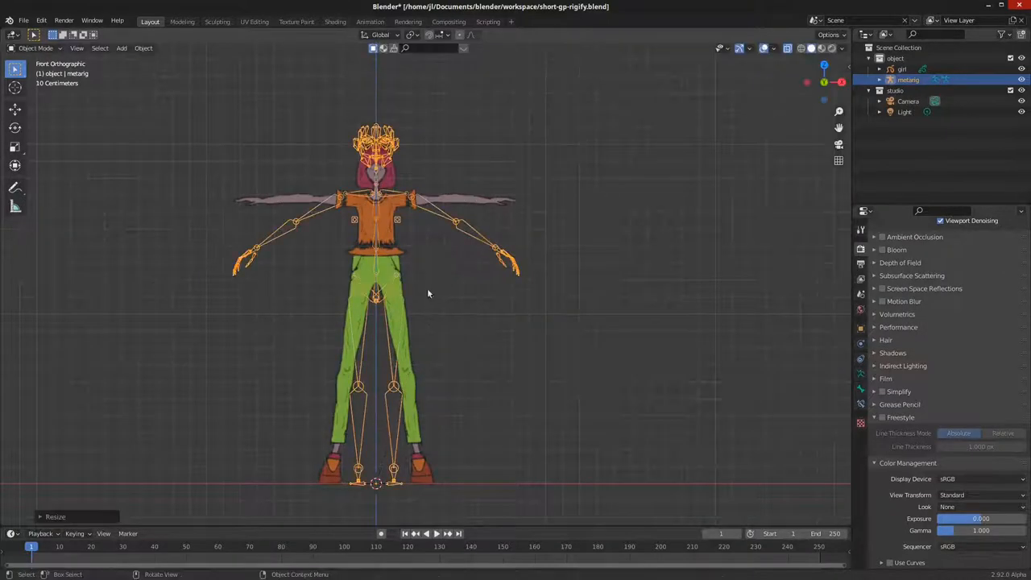
# Add a Human Meta-Rig and scale it to fit the girl drawing.
pyautogui.click(24, 48)
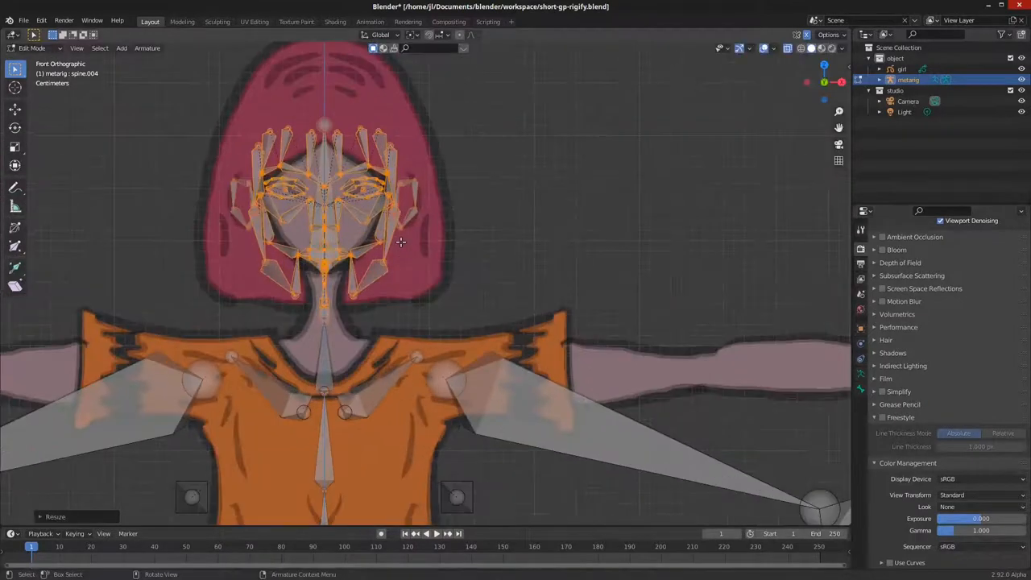
# Return the metarig to Object Mode and use Generate Rig in Object Data properties.
pyautogui.press('r')
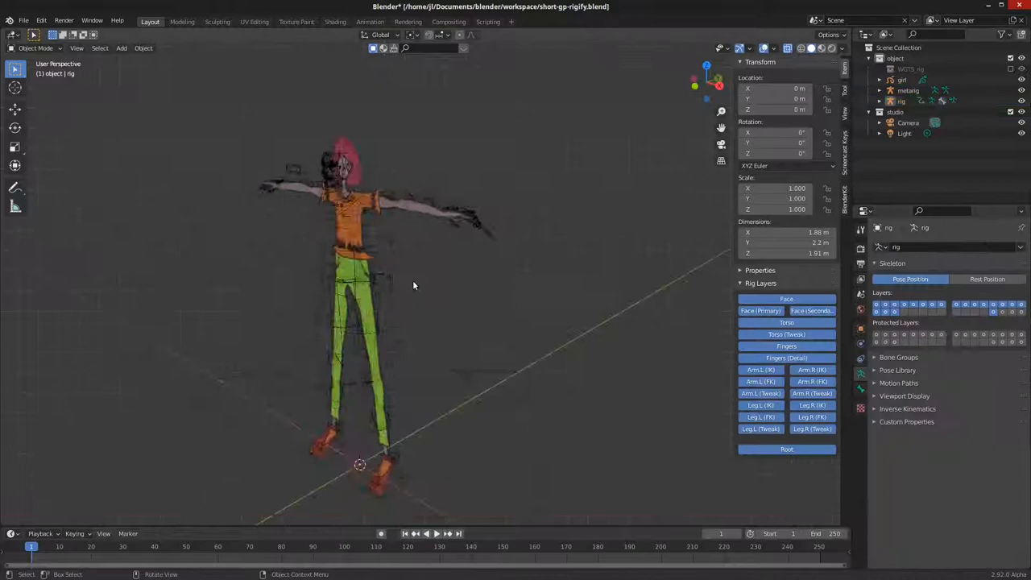
# In front view, parent the girl to the generated rig With Automatic Weights.
pyautogui.press('KP_1')
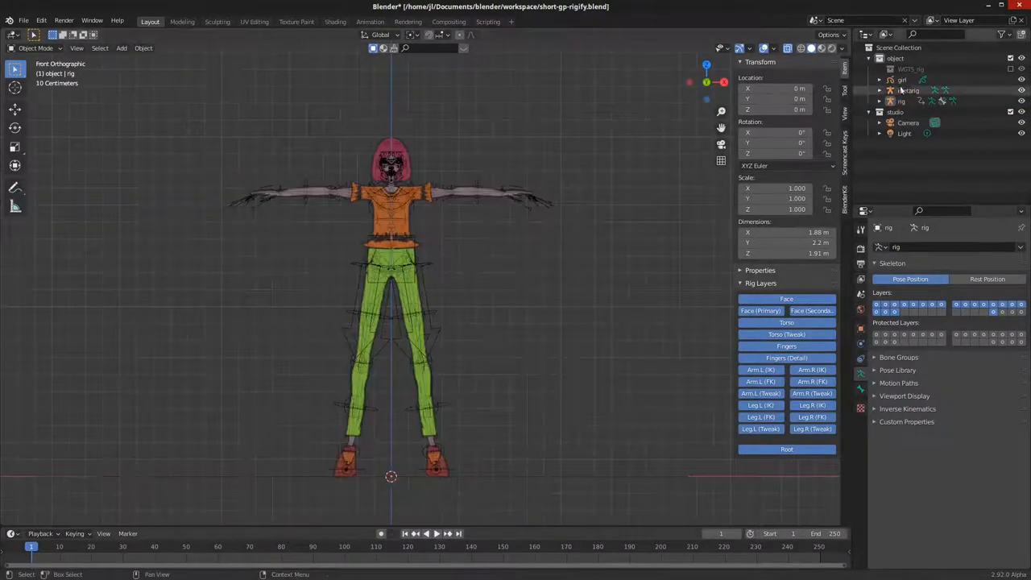
pyautogui.press('ctrl+p')
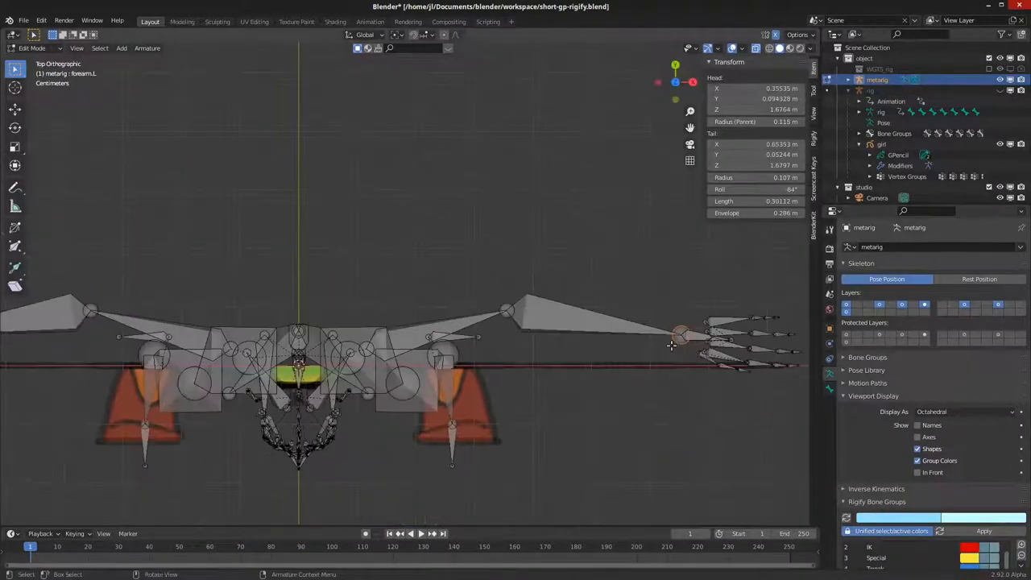
pyautogui.moveTo(671, 347); pyautogui.dragTo(246, 282)
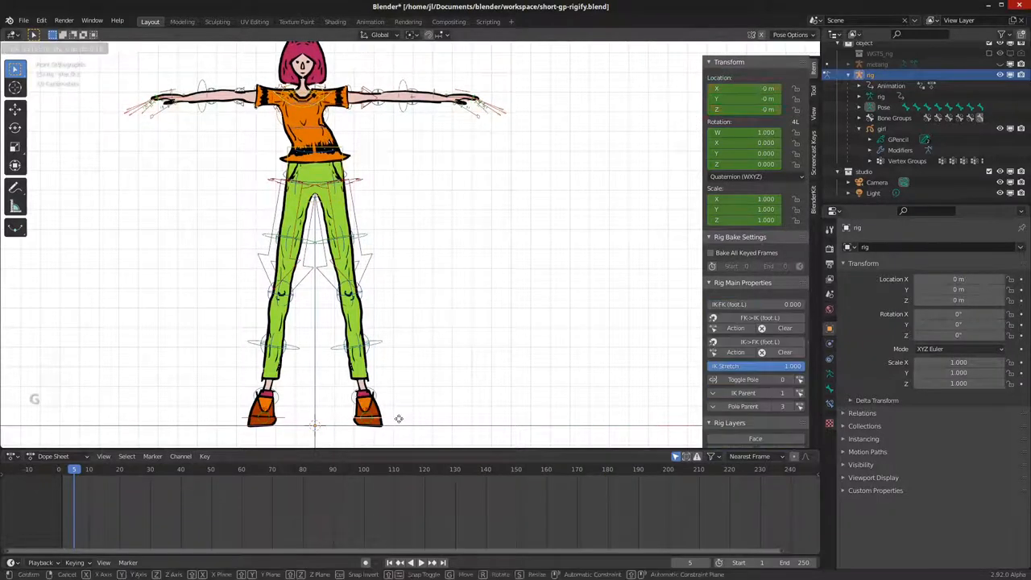
# Insert a hips keyframe and check the step pose at frames 0, 5 and 10.
pyautogui.press('i')
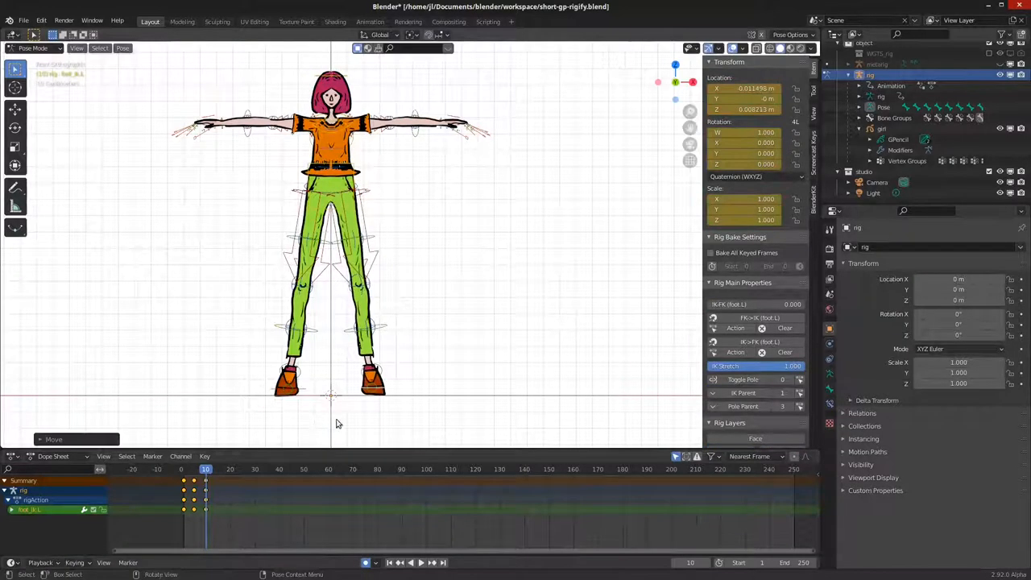
pyautogui.click(183, 469)
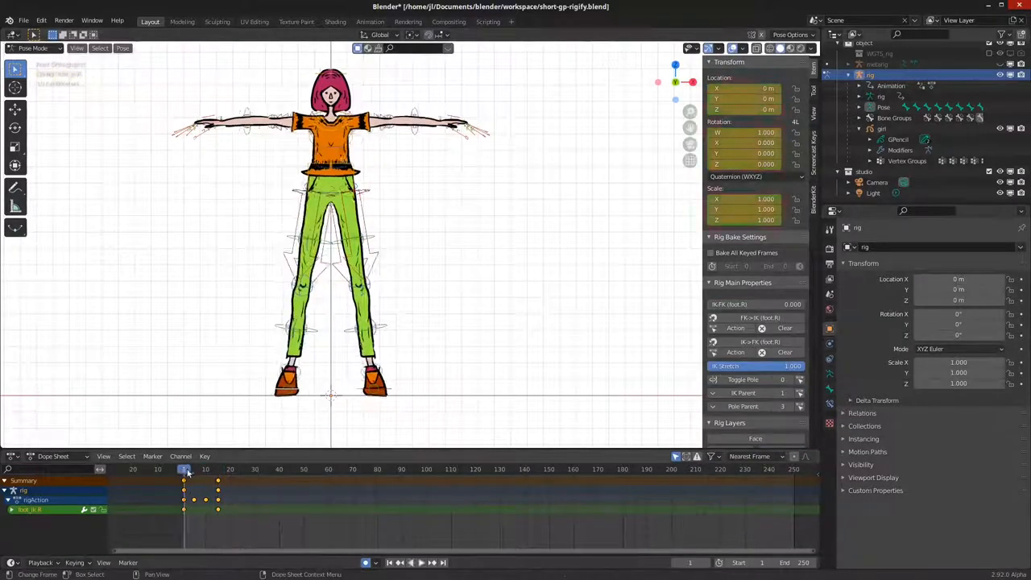
pyautogui.click(205, 468)
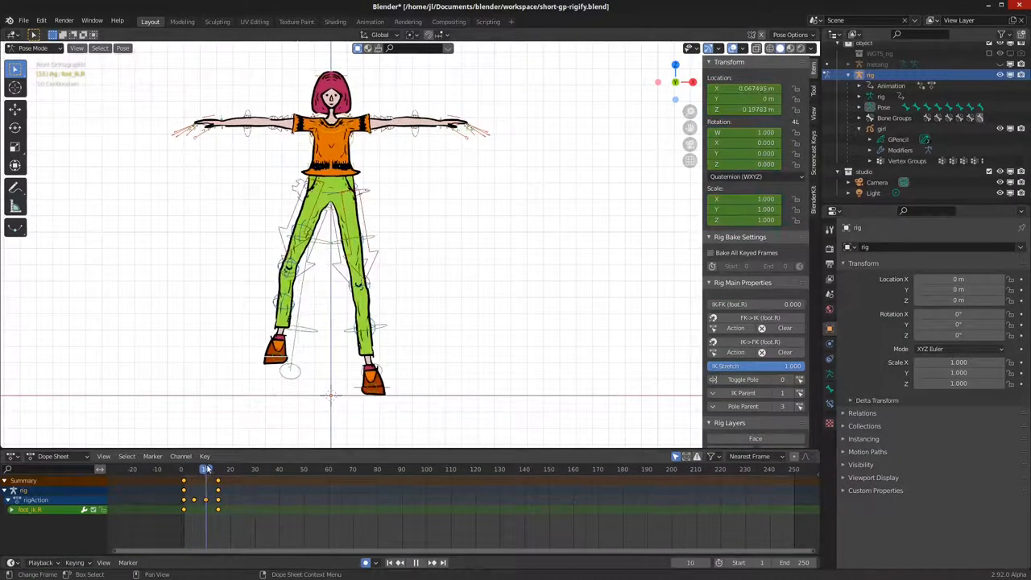
pyautogui.click(193, 469)
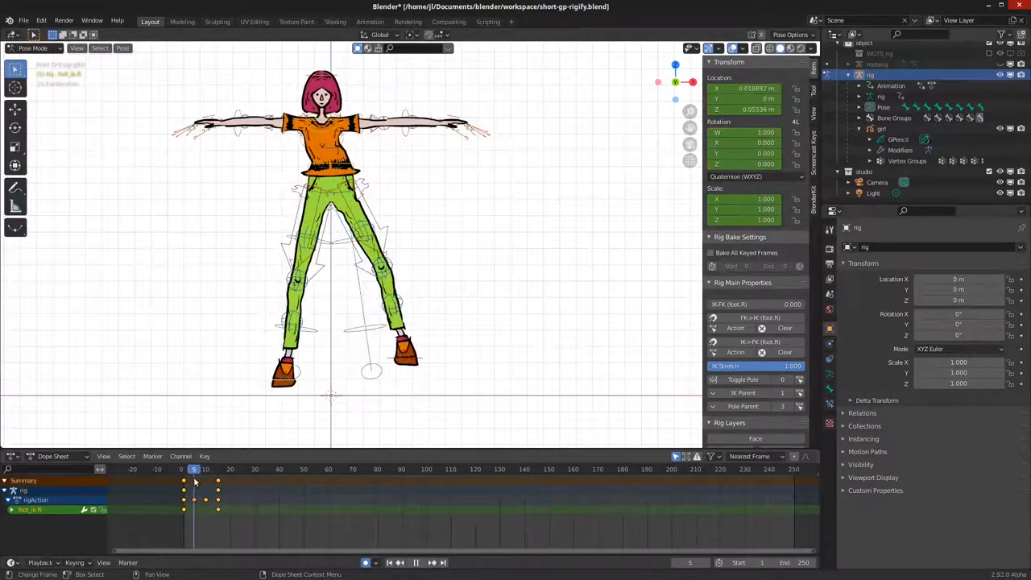
pyautogui.click(206, 469)
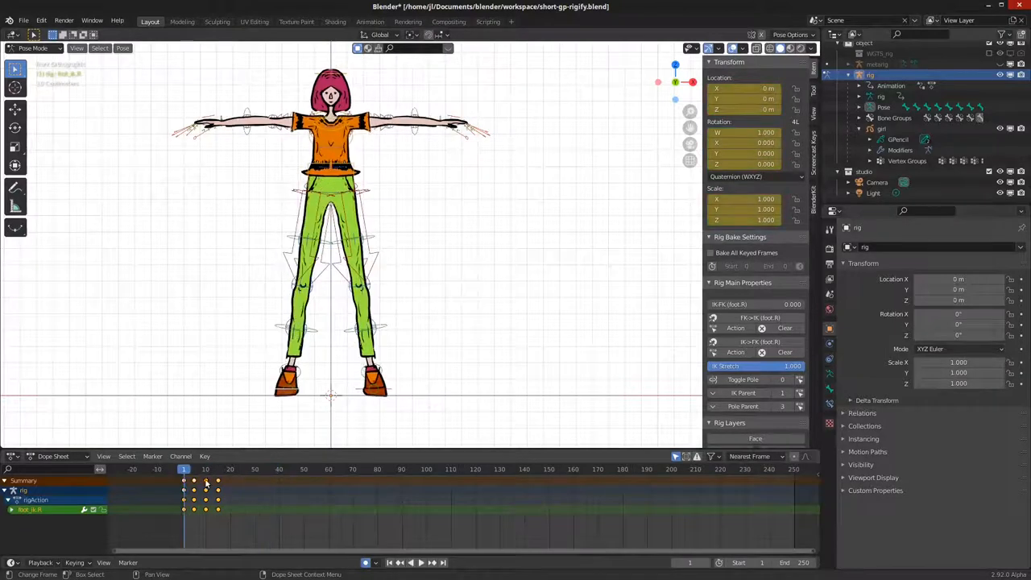
# Enter and confirm a new quaternion rotation value for the hips bone.
pyautogui.click(231, 469)
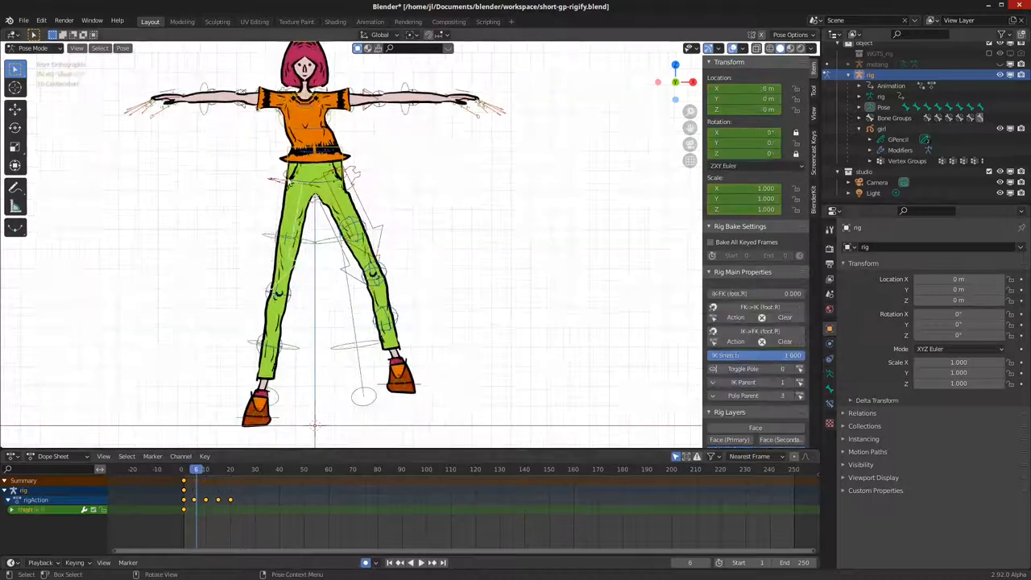
pyautogui.press('Left')
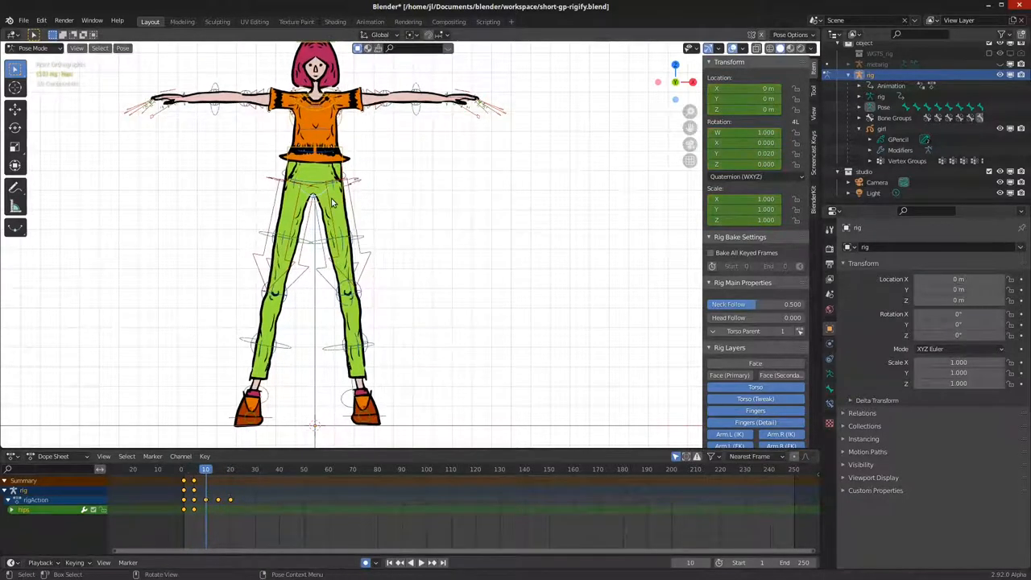
pyautogui.click(206, 469)
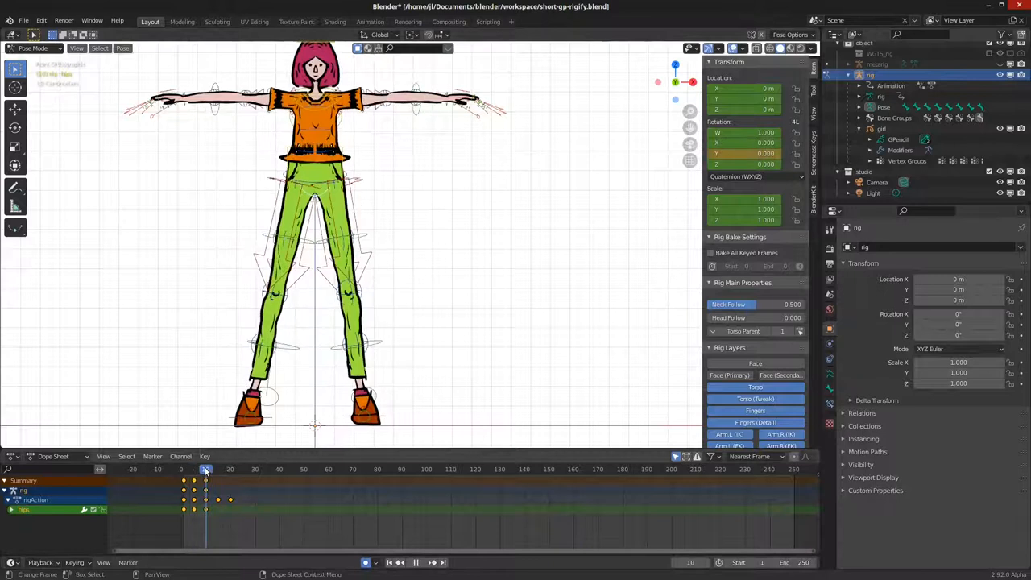
pyautogui.click(206, 469)
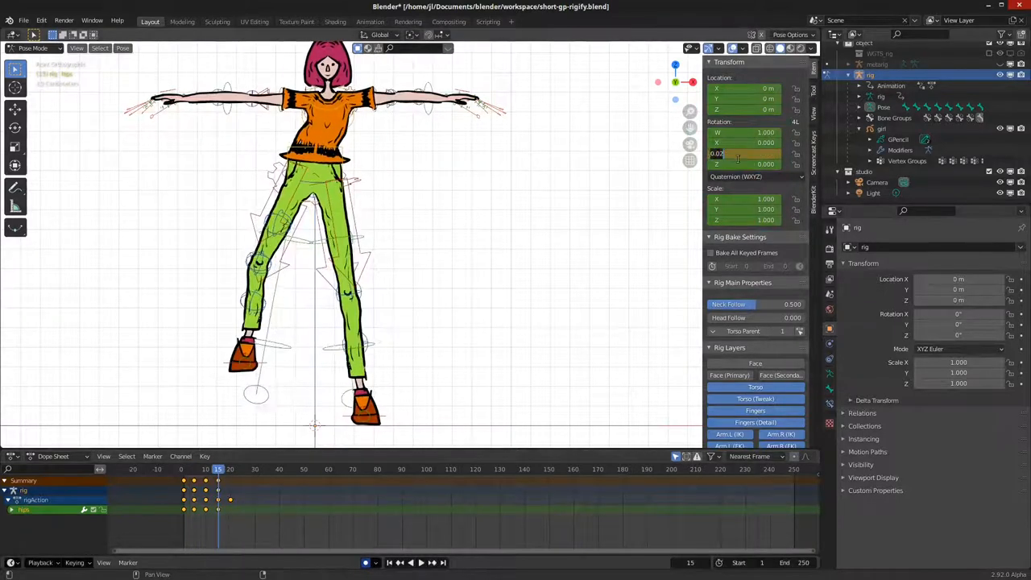
pyautogui.click(254, 469)
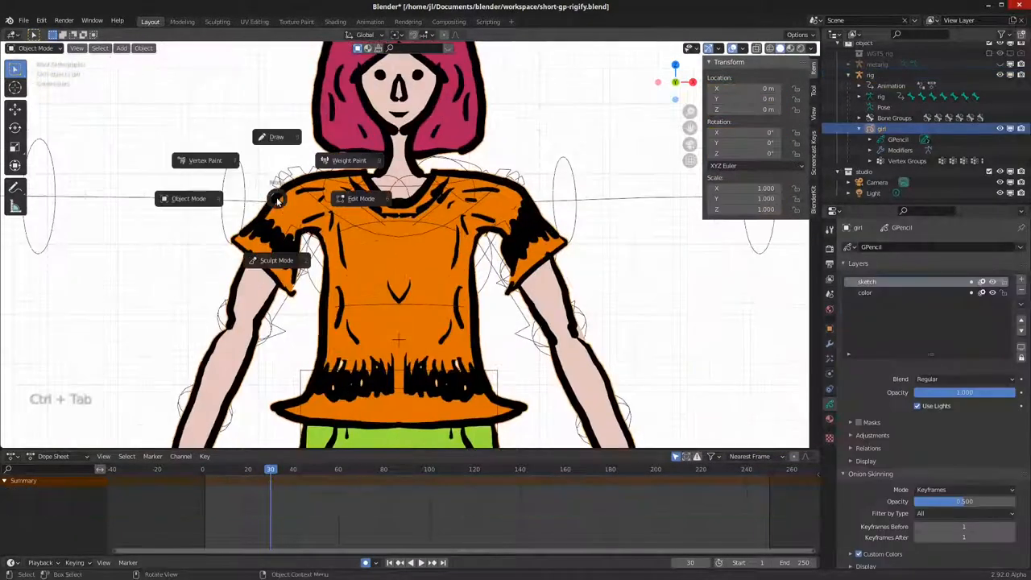
# Select the girl Grease Pencil object to reach vertex groups like DEF-upper_arm.L.
pyautogui.click(349, 160)
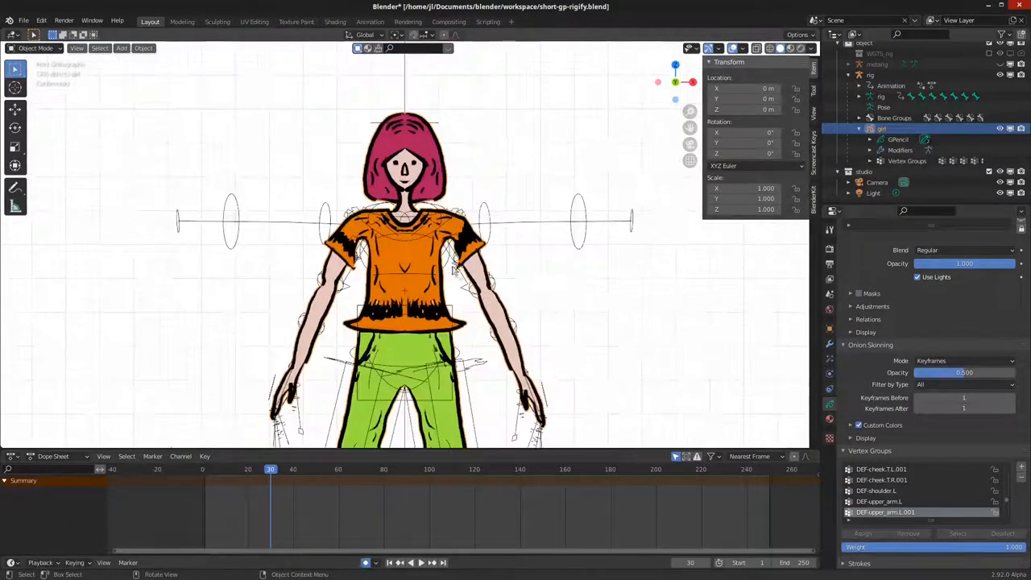
pyautogui.press('Left')
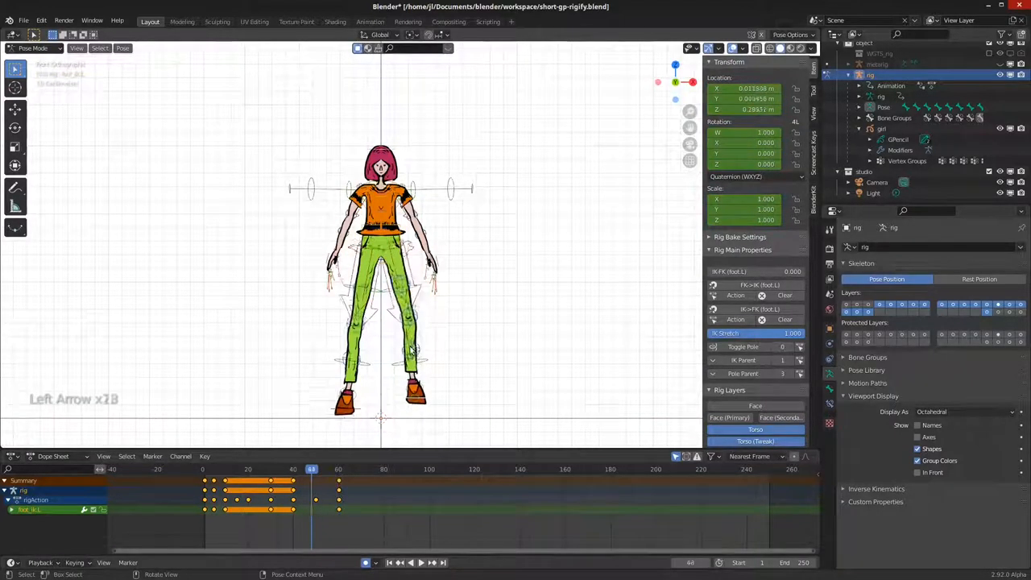
# Pose and key foot_ik and hand_ik controls out to about frame 70, then play the walk.
pyautogui.press('Right')
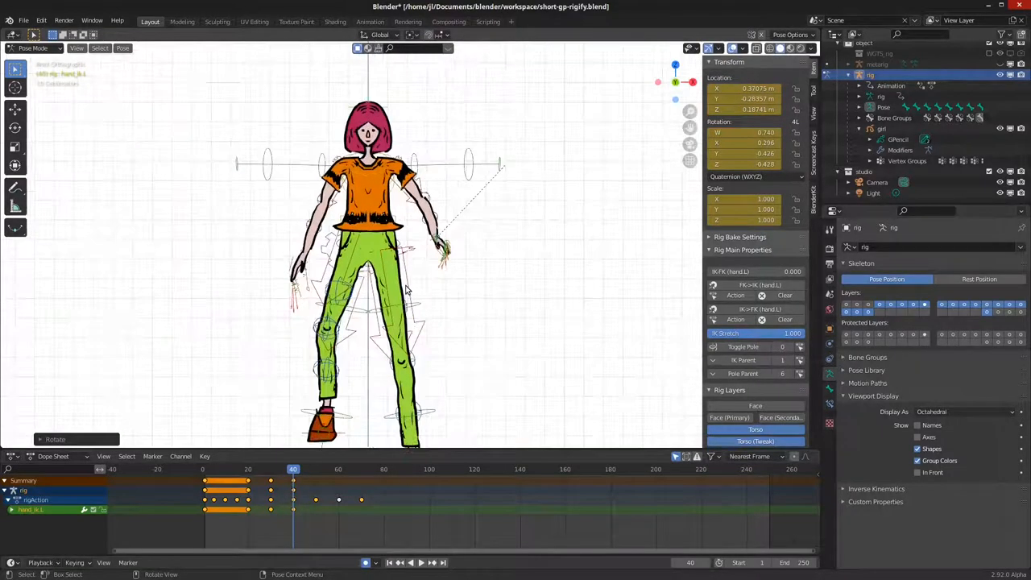
pyautogui.press('Right')
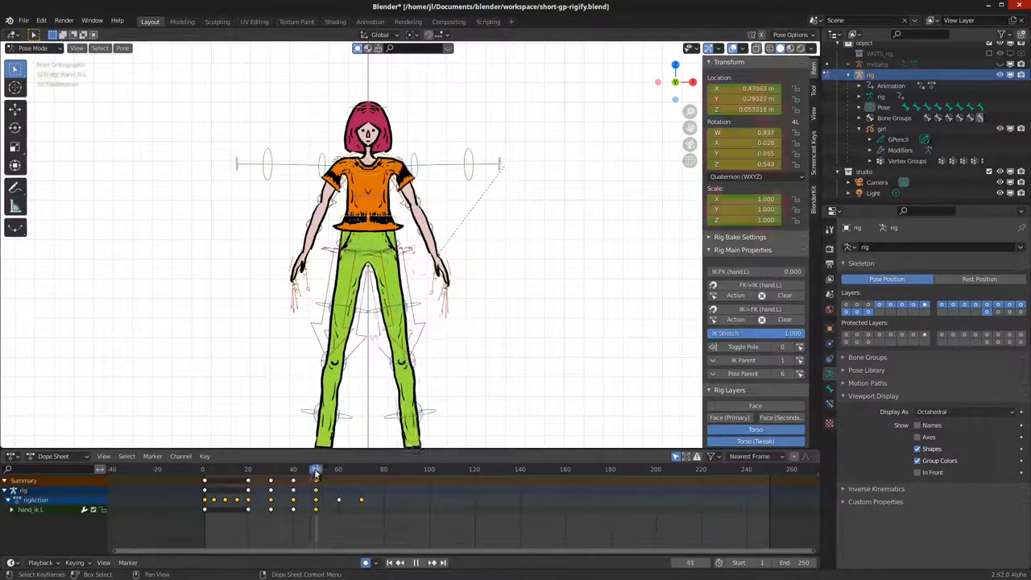
pyautogui.click(316, 469)
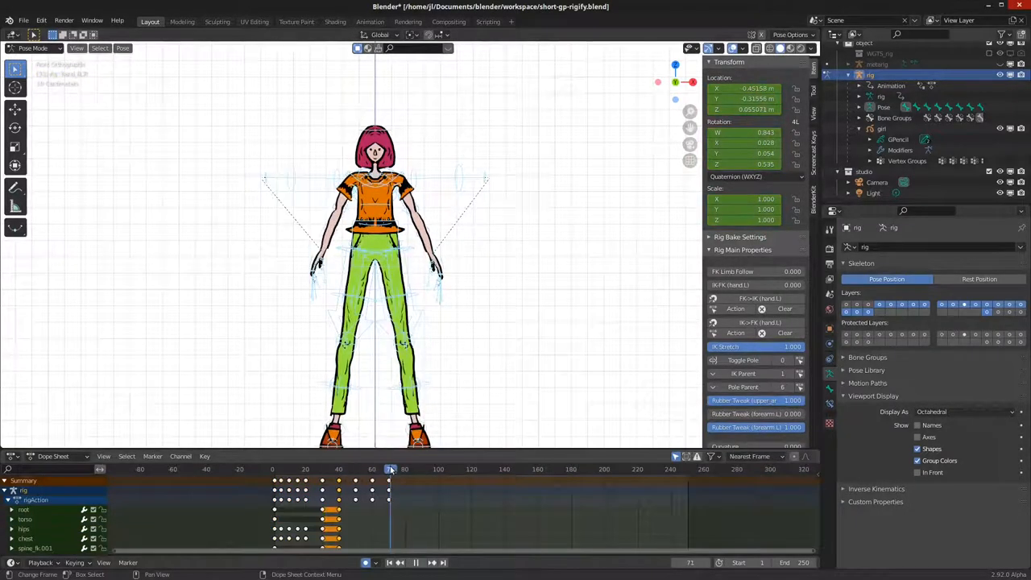
pyautogui.press('Space')
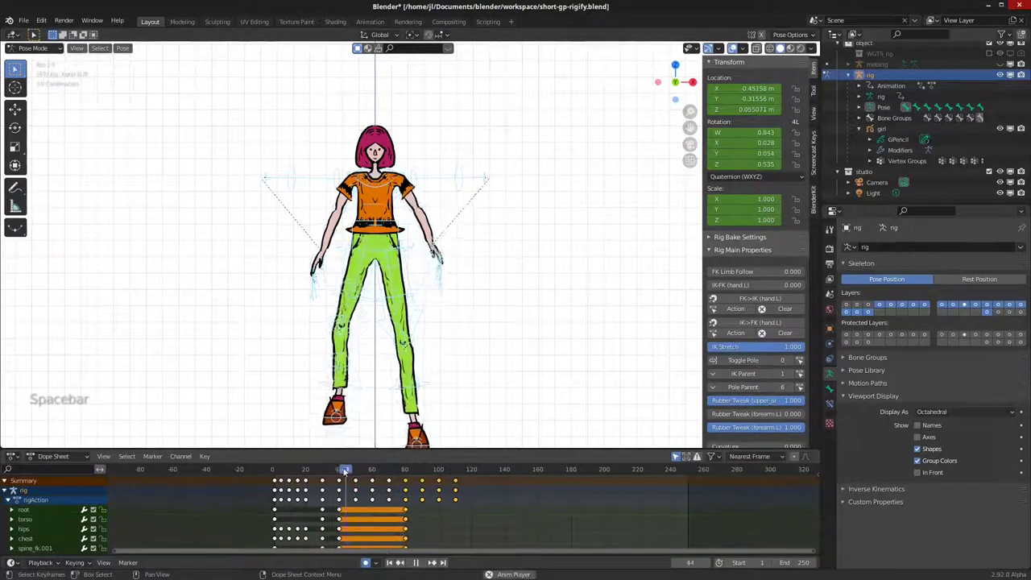
pyautogui.press('Space')
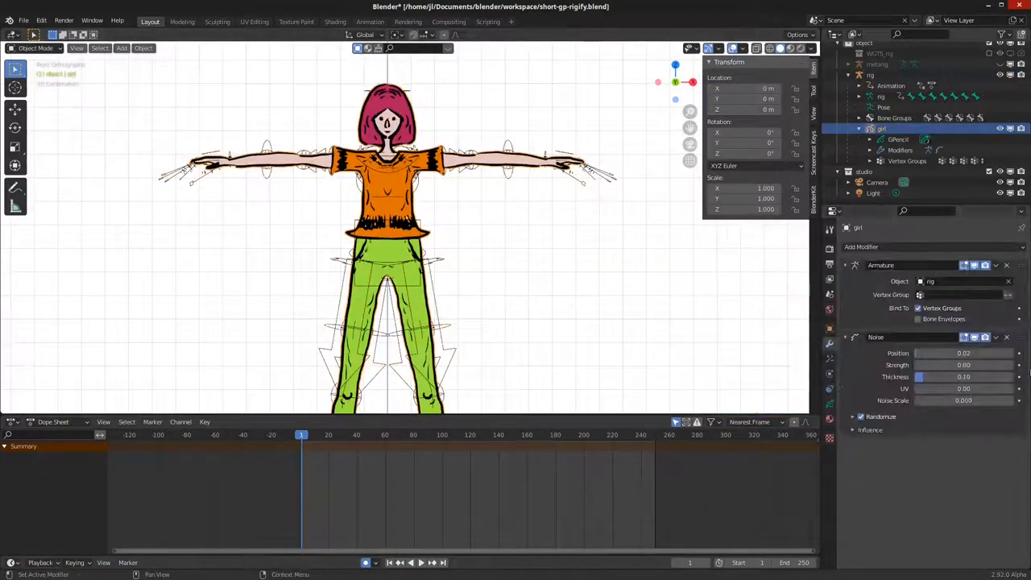
# Set the girl's Noise Scale to 0.1, return to frame 1 and select the rig.
pyautogui.click(534, 434)
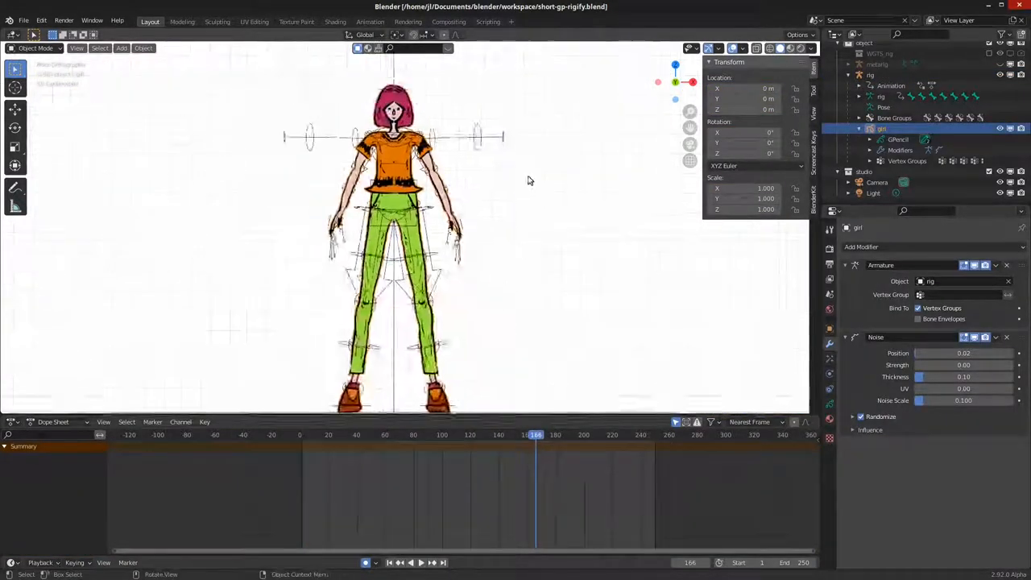
pyautogui.press('Shift+Left')
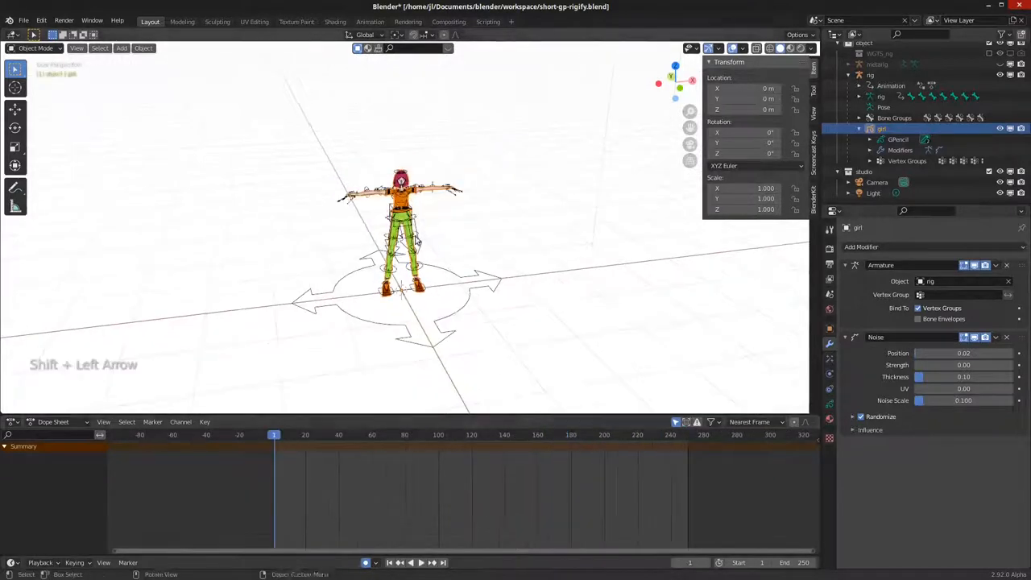
pyautogui.click(32, 47)
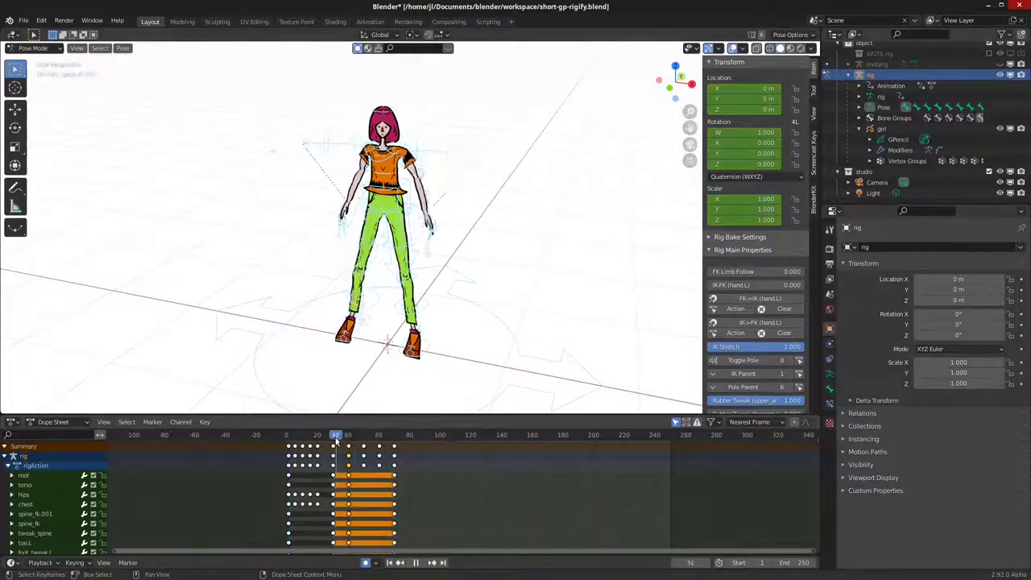
# Select the chest and head bones, pose them and key them around frames 40–60.
pyautogui.click(337, 435)
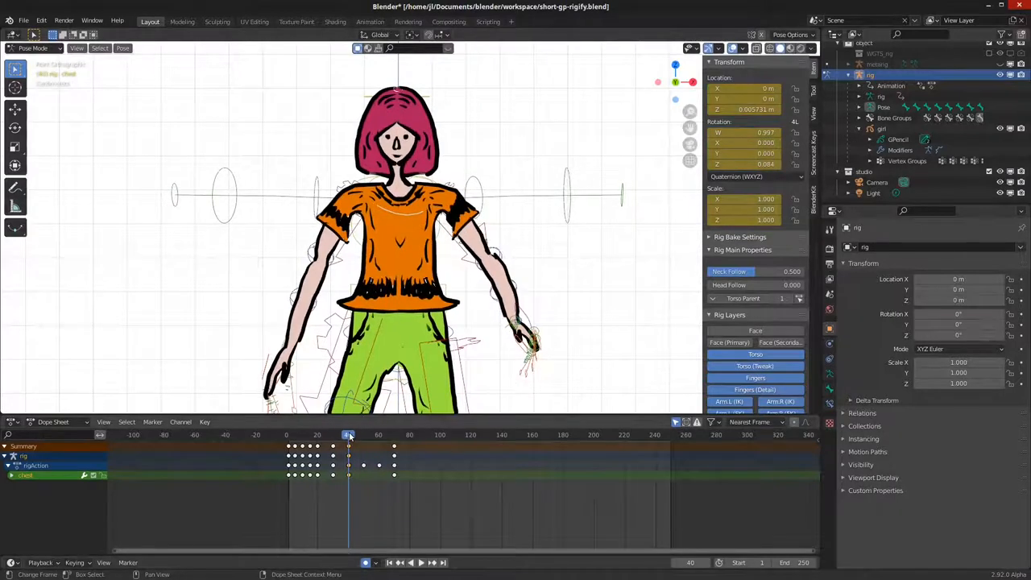
pyautogui.click(348, 435)
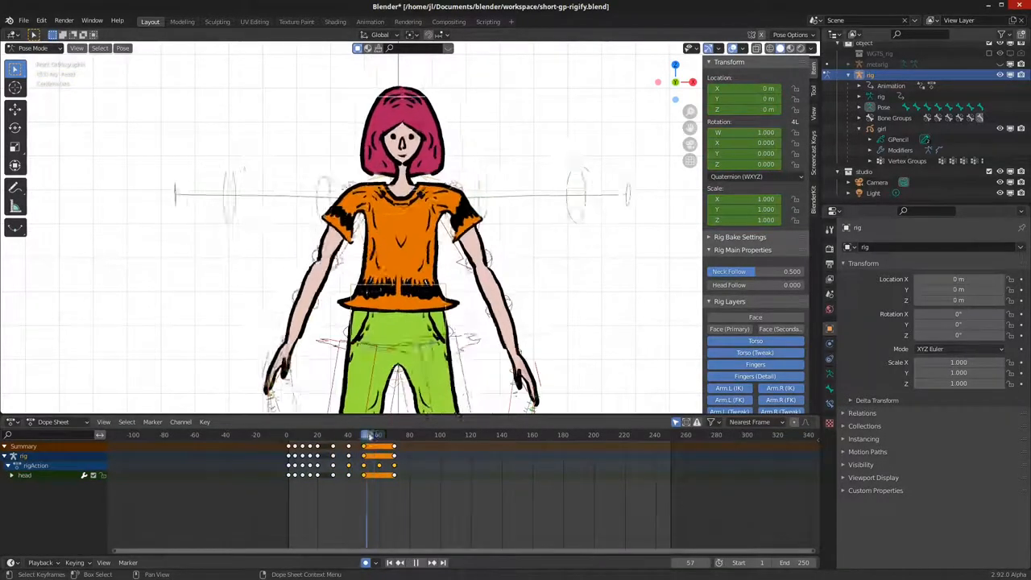
pyautogui.press('Space')
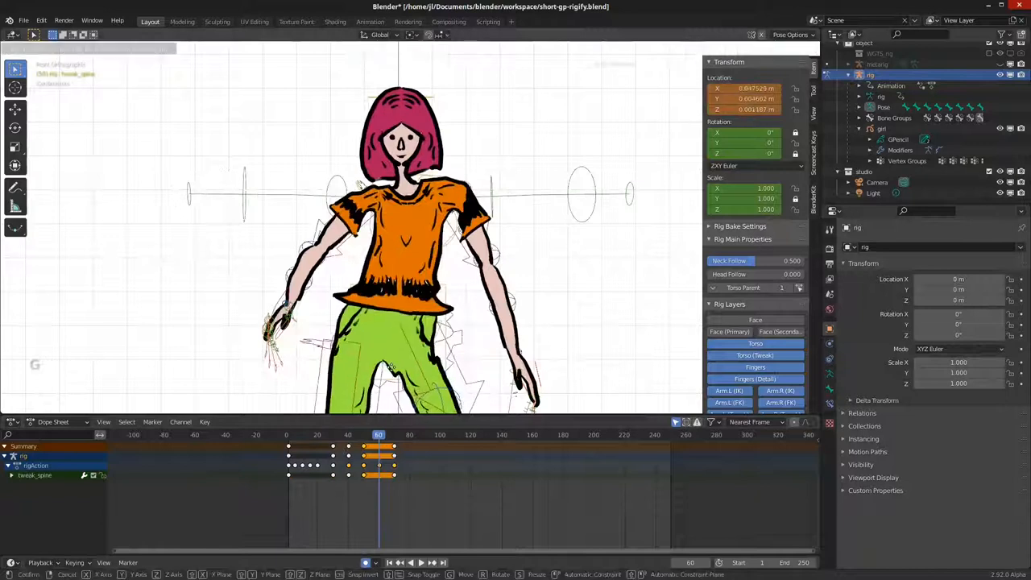
pyautogui.press('Right')
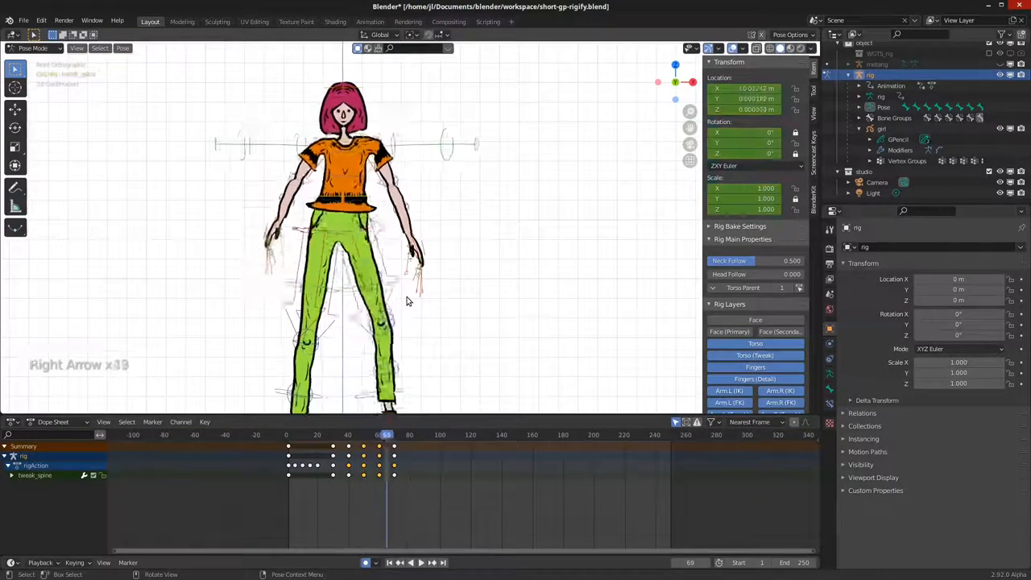